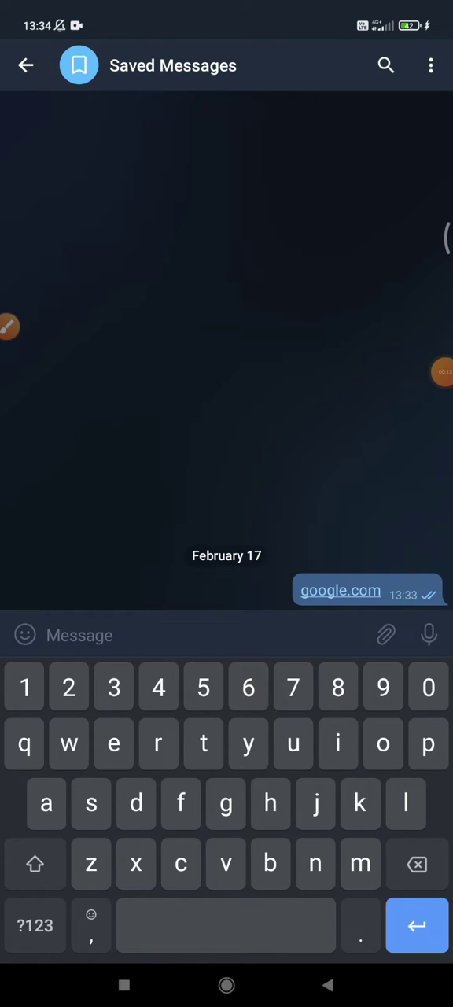
- Preview the google.com link, close it, then reach Chat Settings from the side menu
left_click(339, 591)
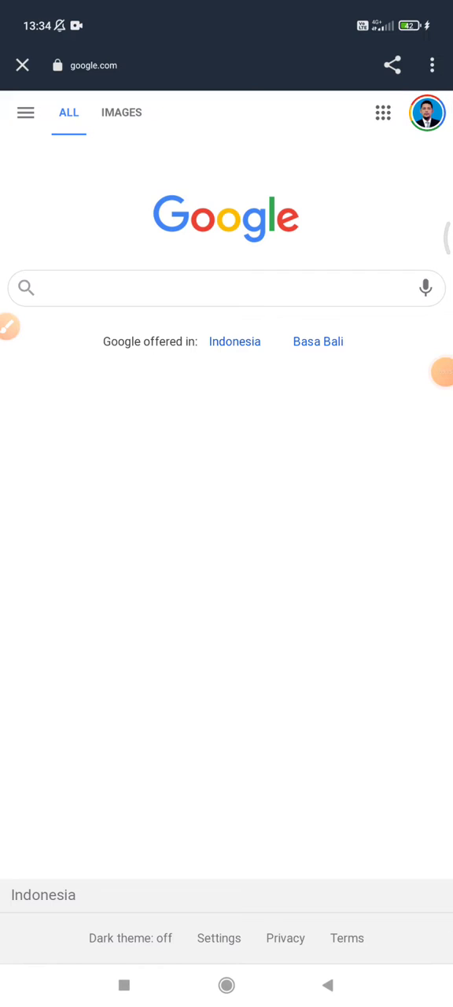
left_click(226, 288)
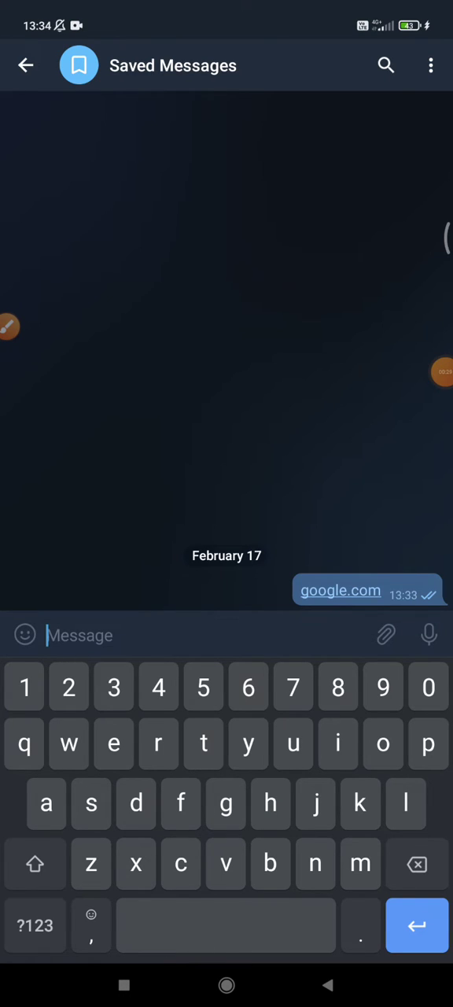
left_click(27, 65)
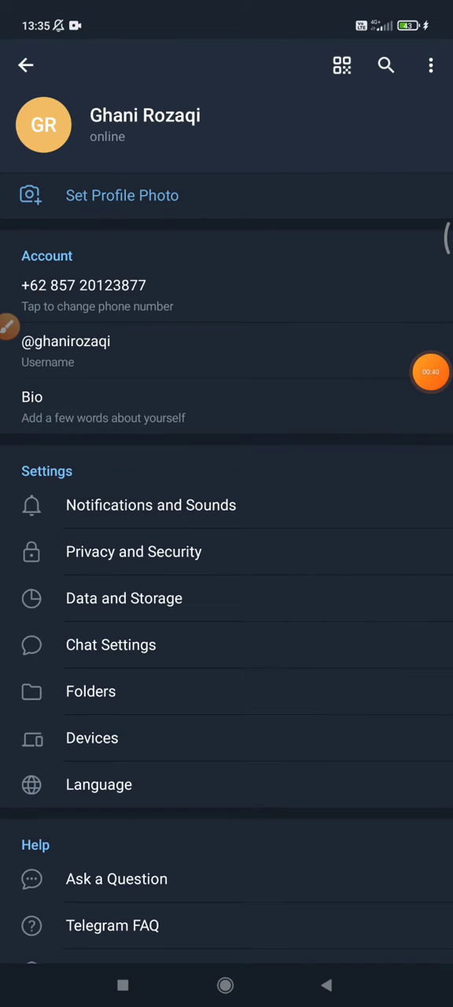
scroll("down", 3)
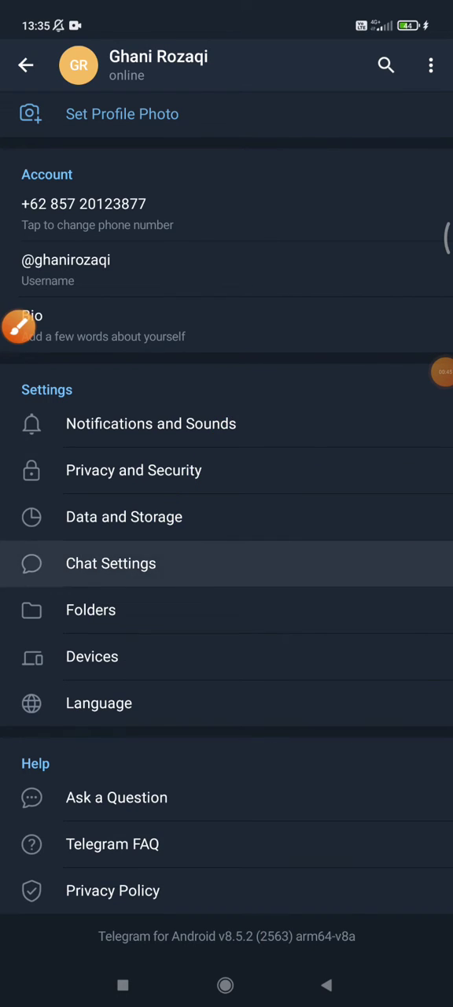
left_click(111, 563)
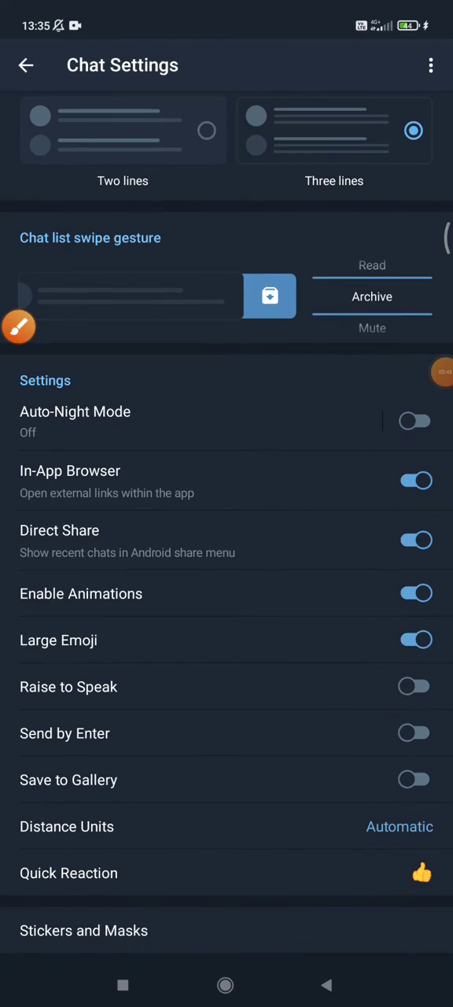
- Switch the In-App Browser toggle off and head back out of settings
left_click_drag(213, 244, 165, 441)
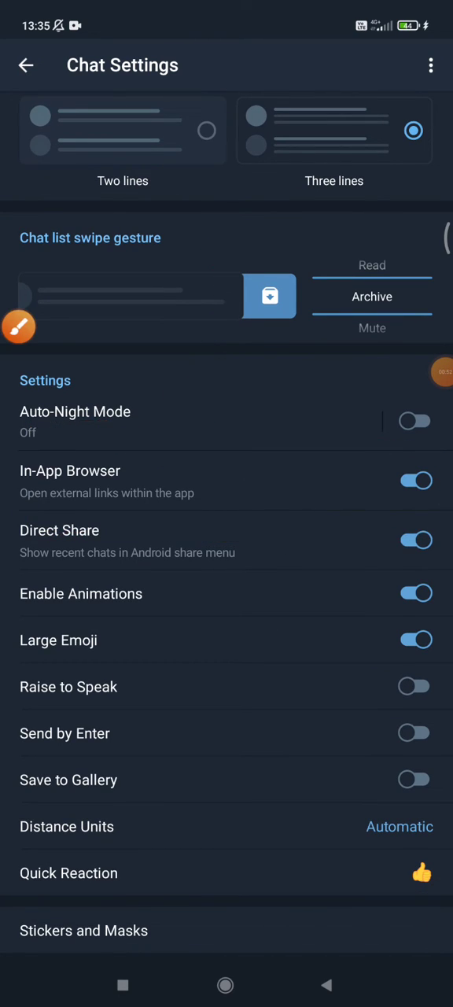
left_click(416, 480)
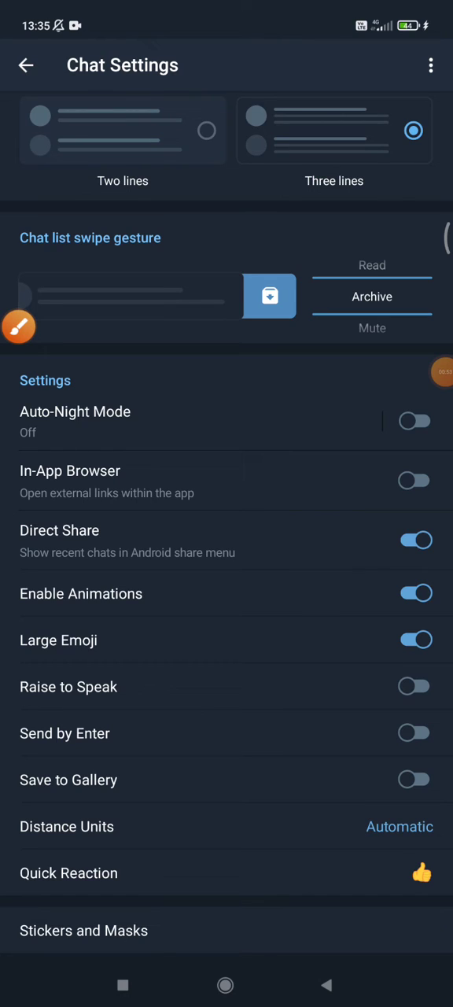
left_click(27, 64)
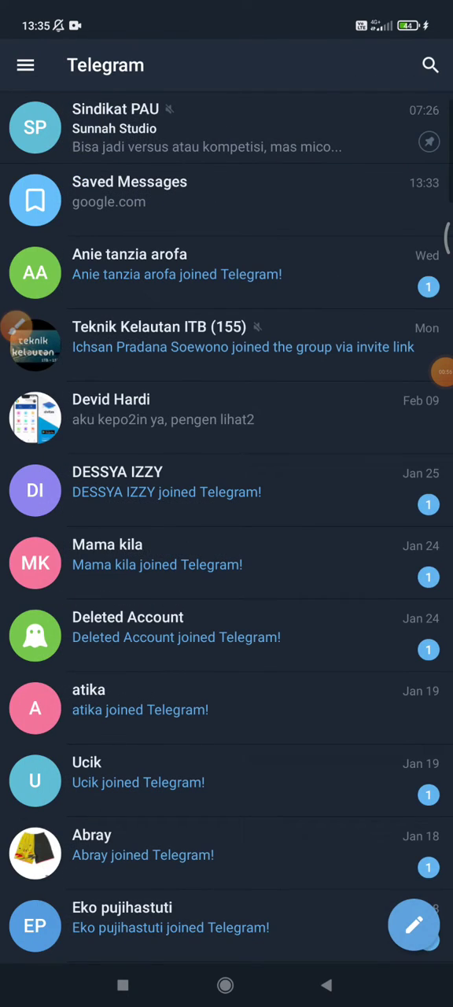
- Reopen the Saved Messages chat holding the google.com link via the side menu
left_click(28, 64)
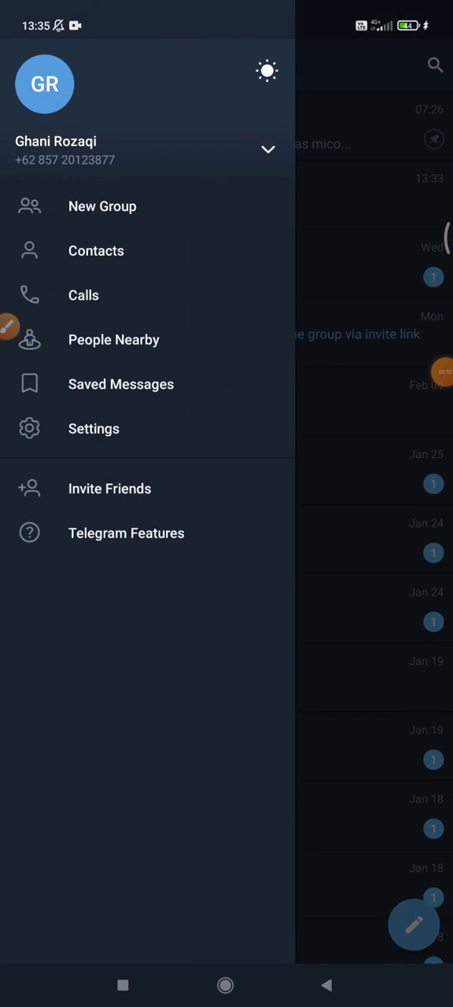
left_click(120, 384)
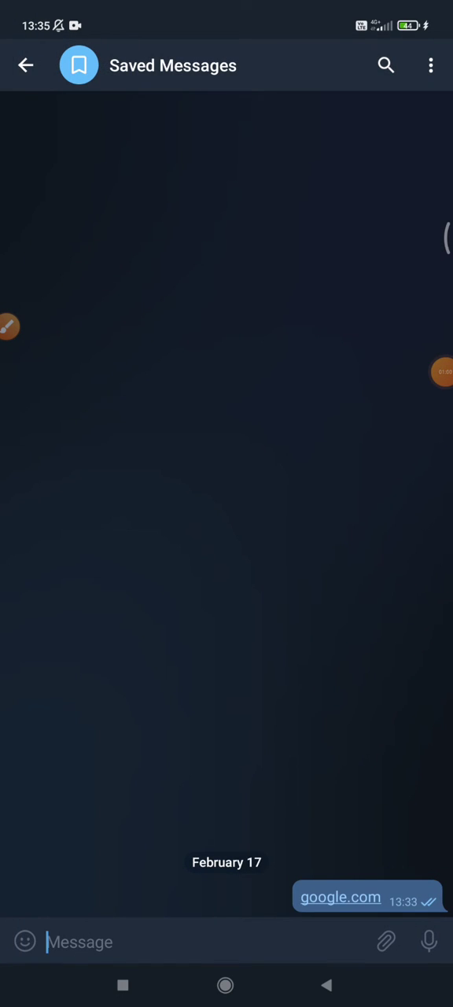